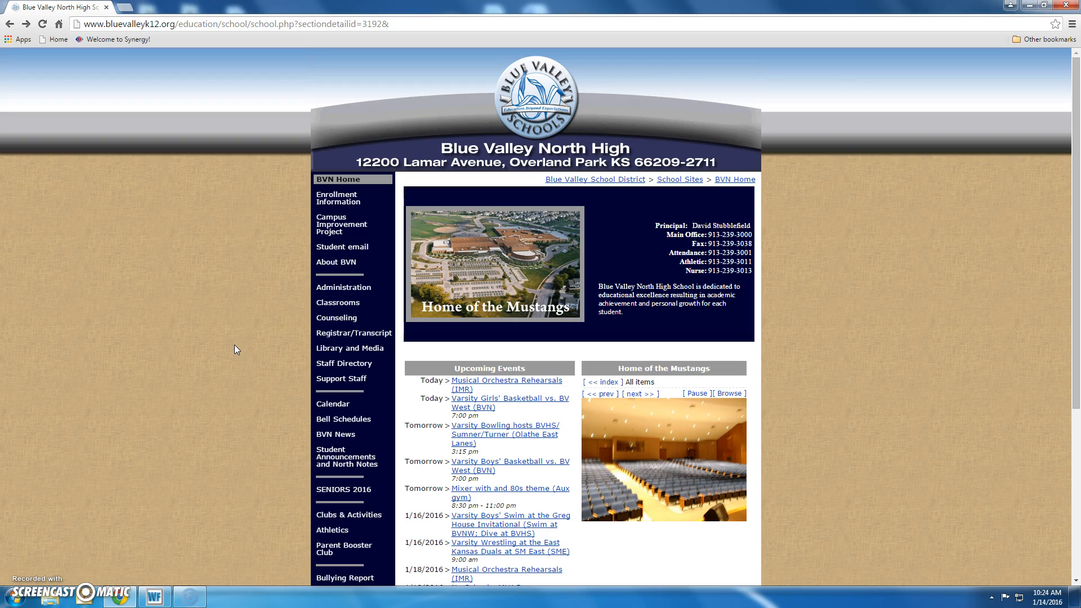
# Go to the BVN Classrooms page listing departments from Art to World Language
pyautogui.click(642, 394)
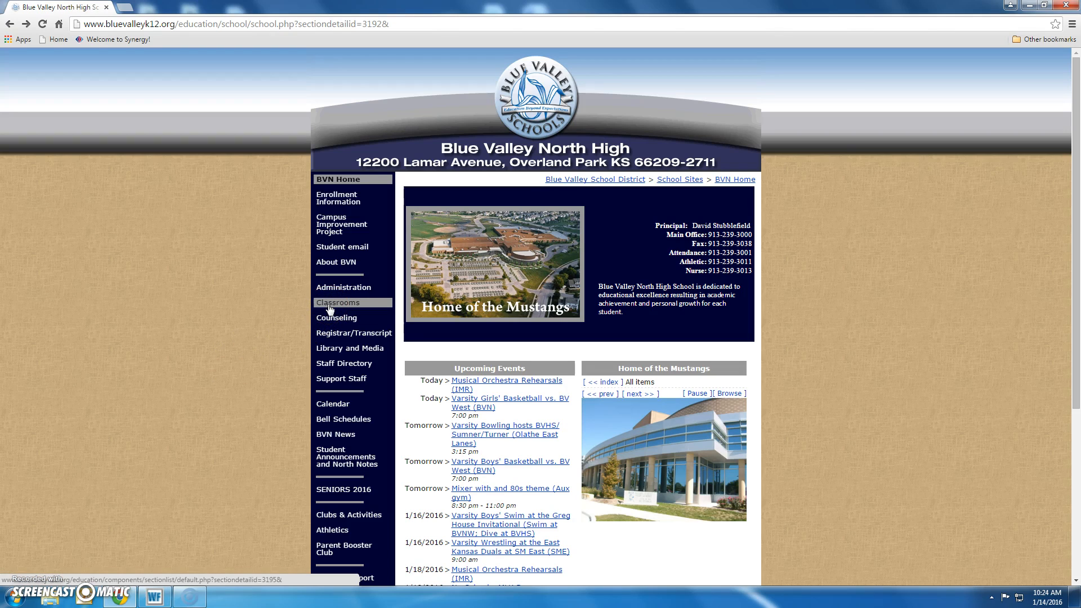
pyautogui.click(338, 302)
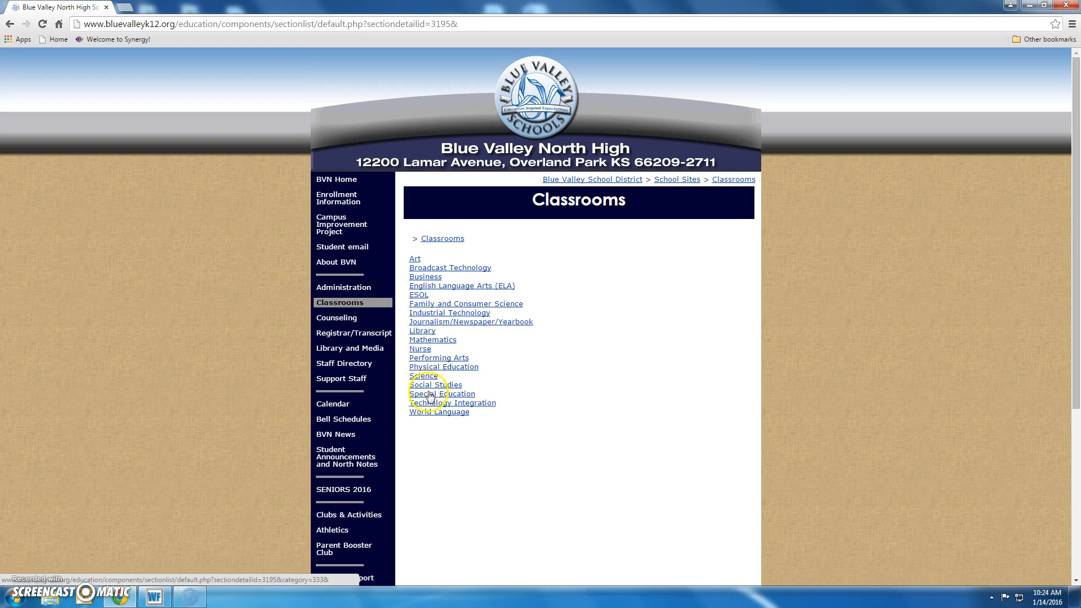
pyautogui.click(442, 394)
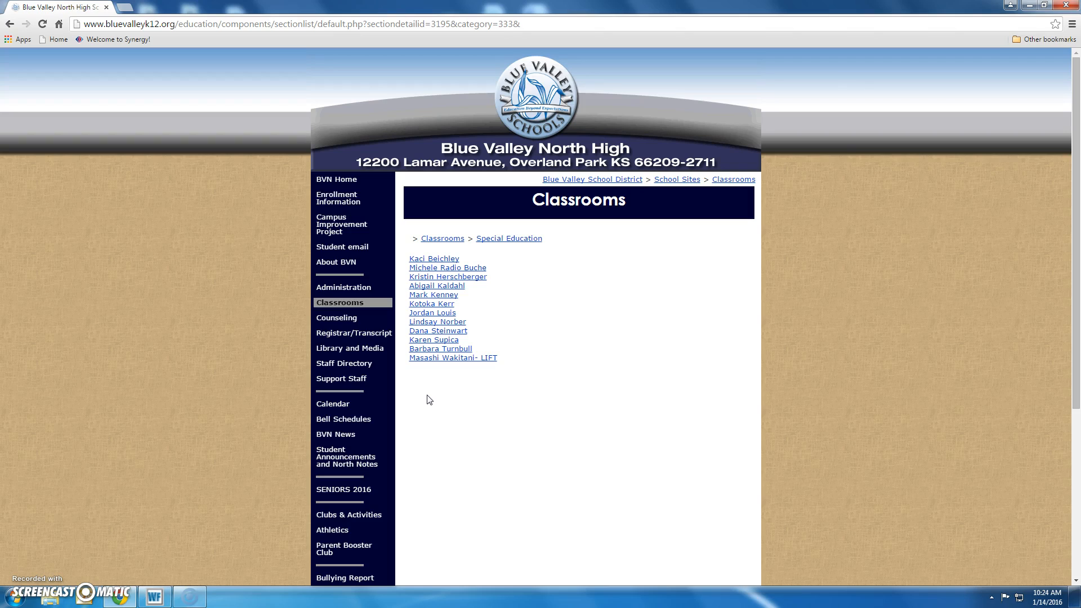
pyautogui.click(428, 391)
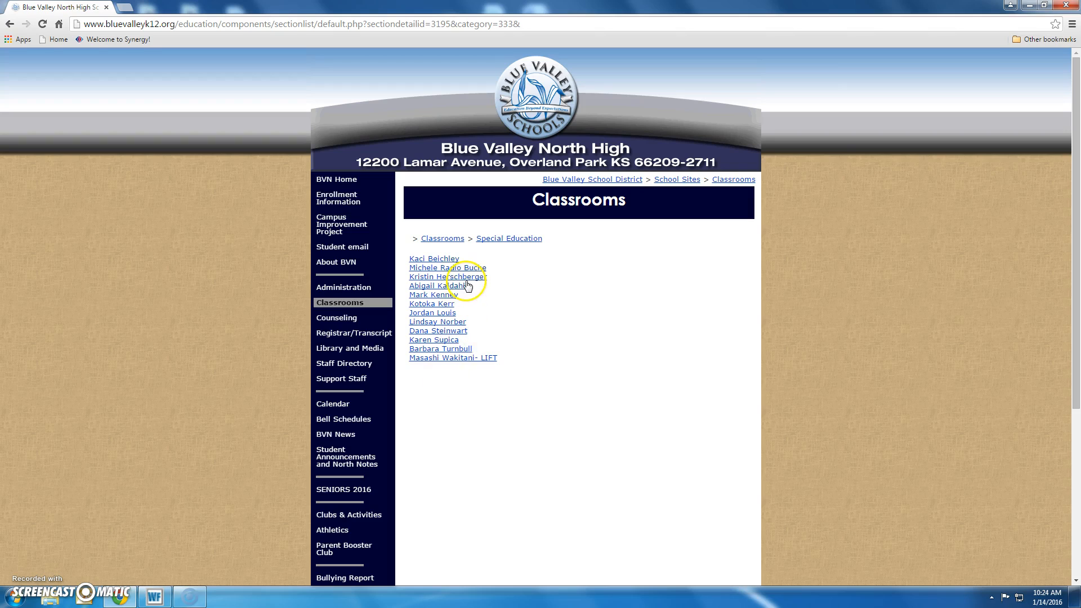
pyautogui.click(447, 277)
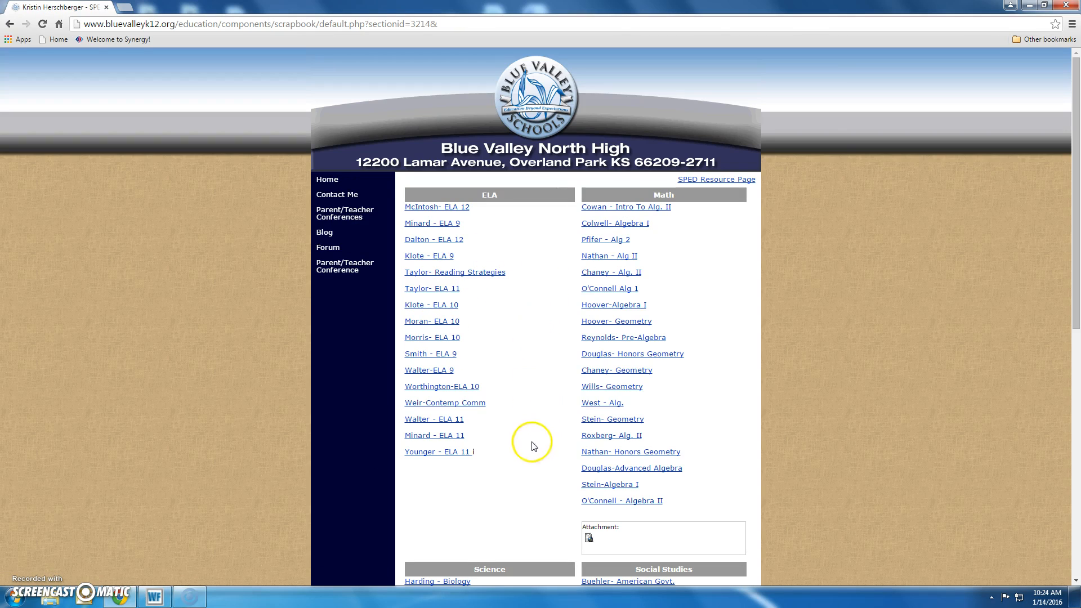
pyautogui.moveTo(542, 421)
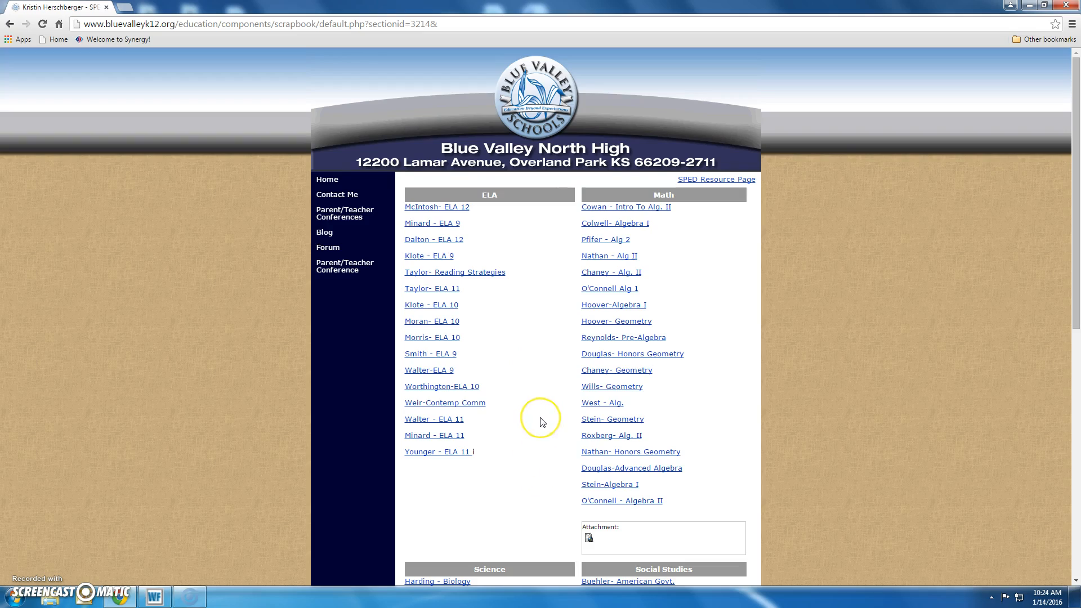
pyautogui.scroll(-3)
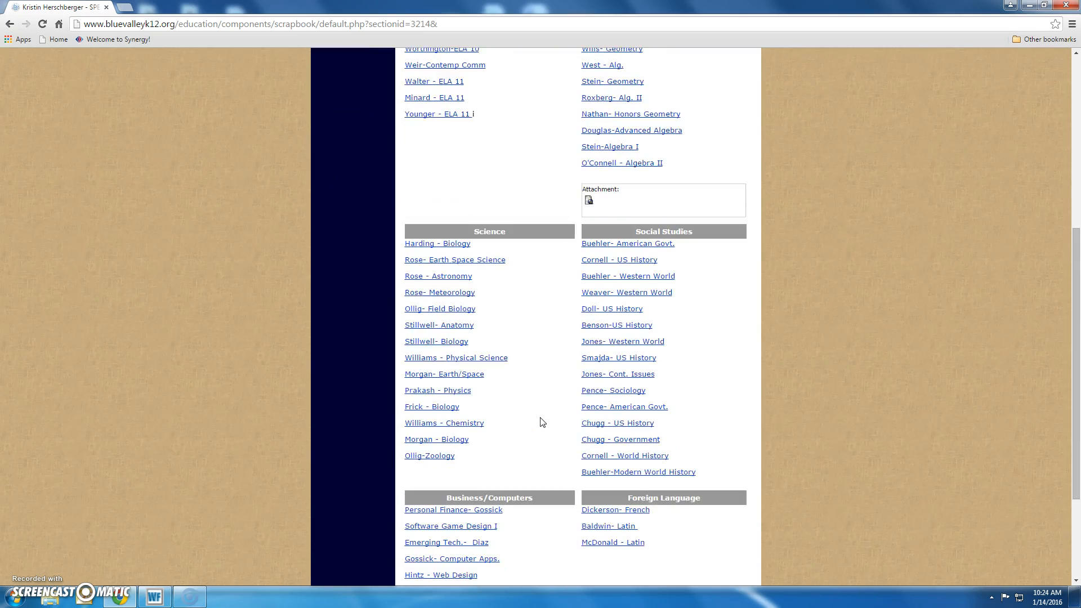
pyautogui.scroll(-3)
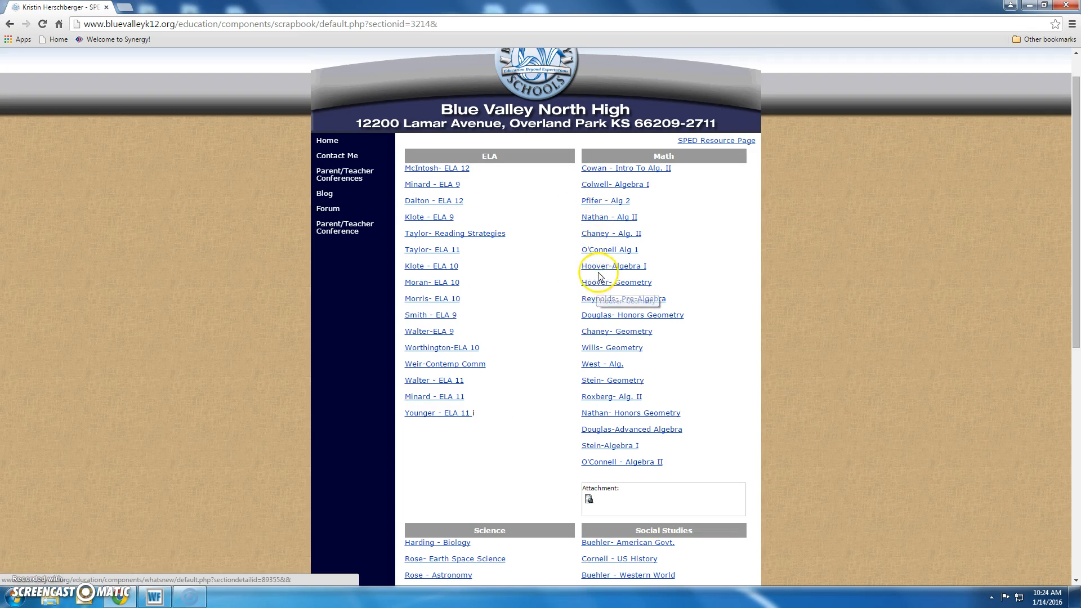
pyautogui.moveTo(511, 300)
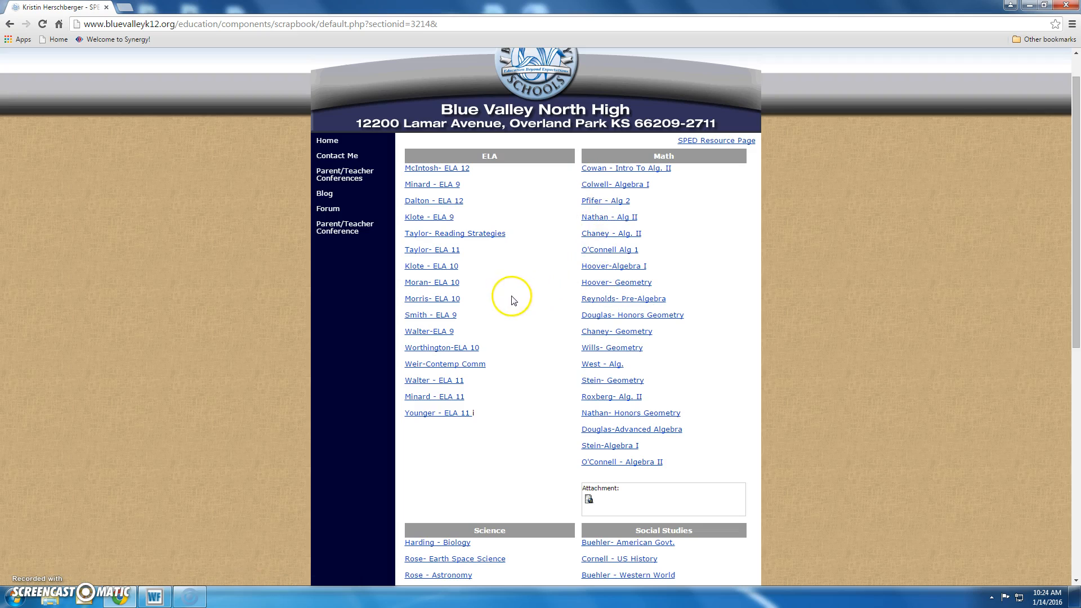
pyautogui.scroll(-3)
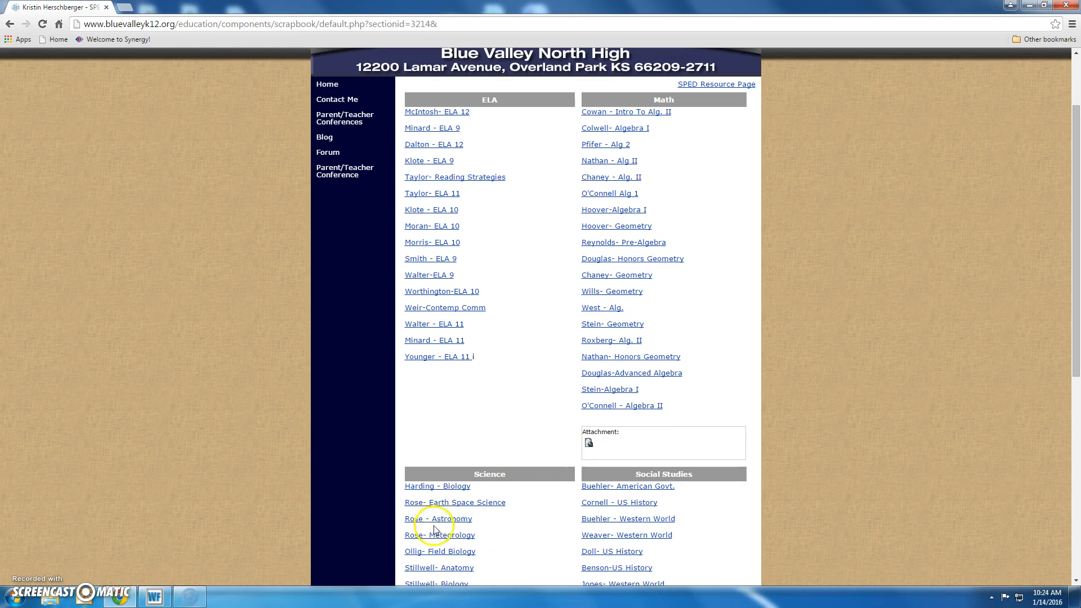
pyautogui.scroll(-3)
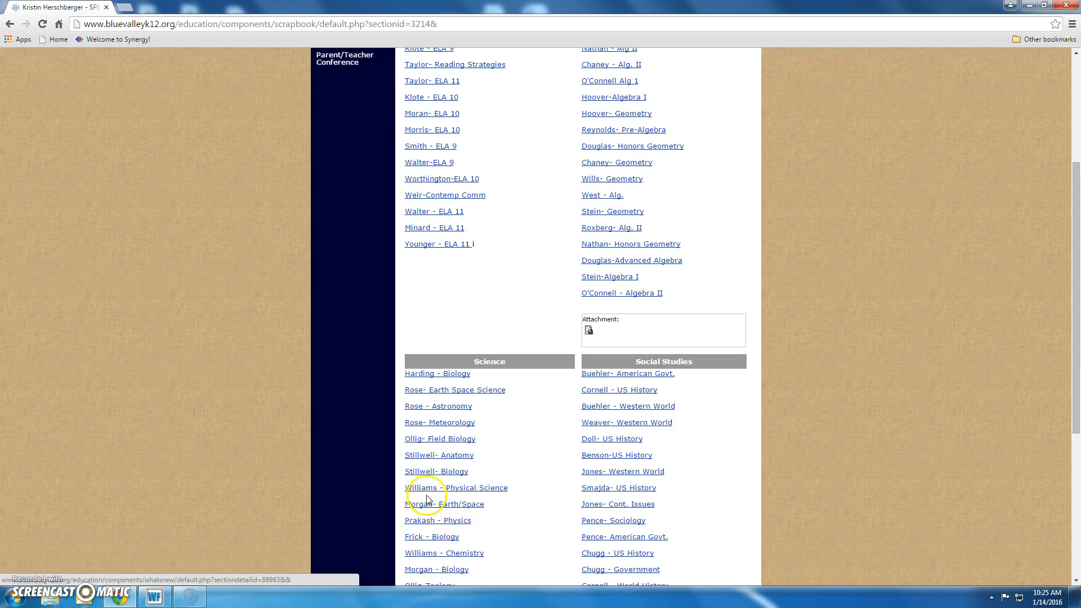
# View the Earth/Space science class notes with dated entries through January 12
pyautogui.click(445, 505)
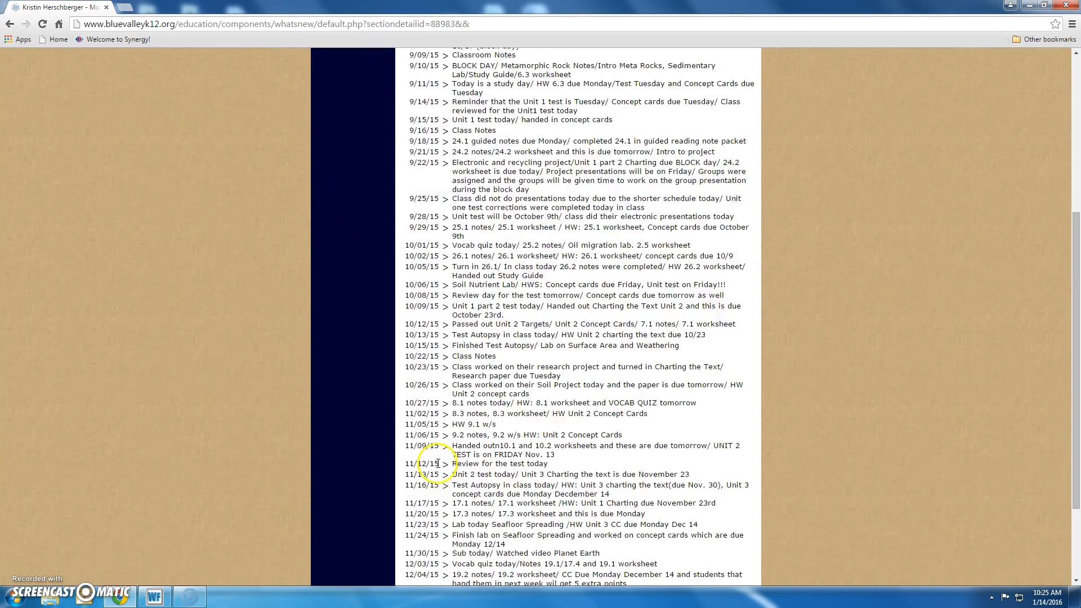
pyautogui.scroll(-3)
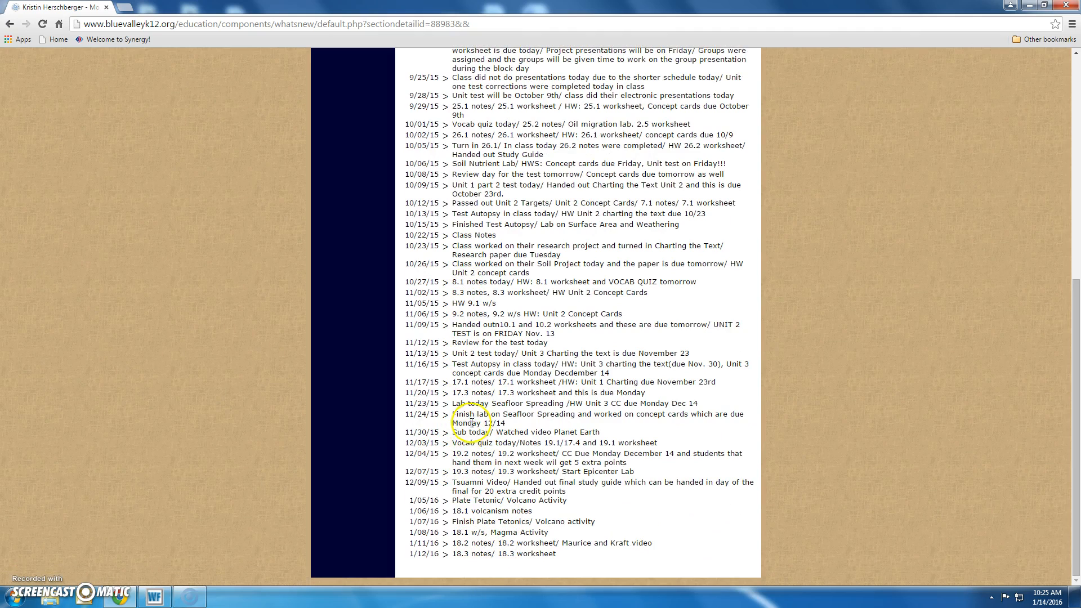
pyautogui.moveTo(468, 539)
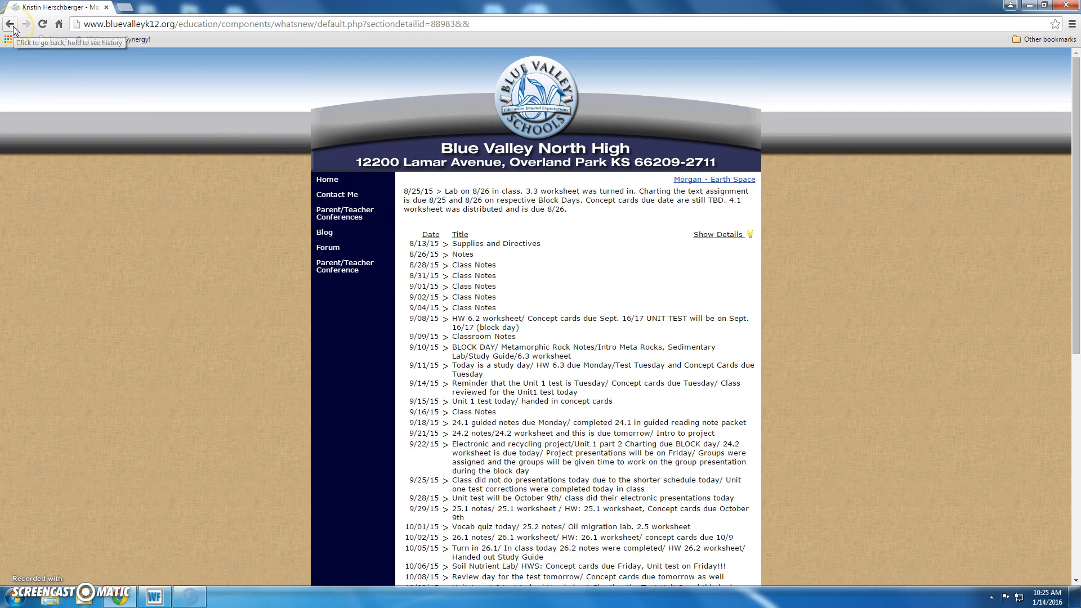
# Go back twice to return to the Special Education teacher list
pyautogui.click(42, 23)
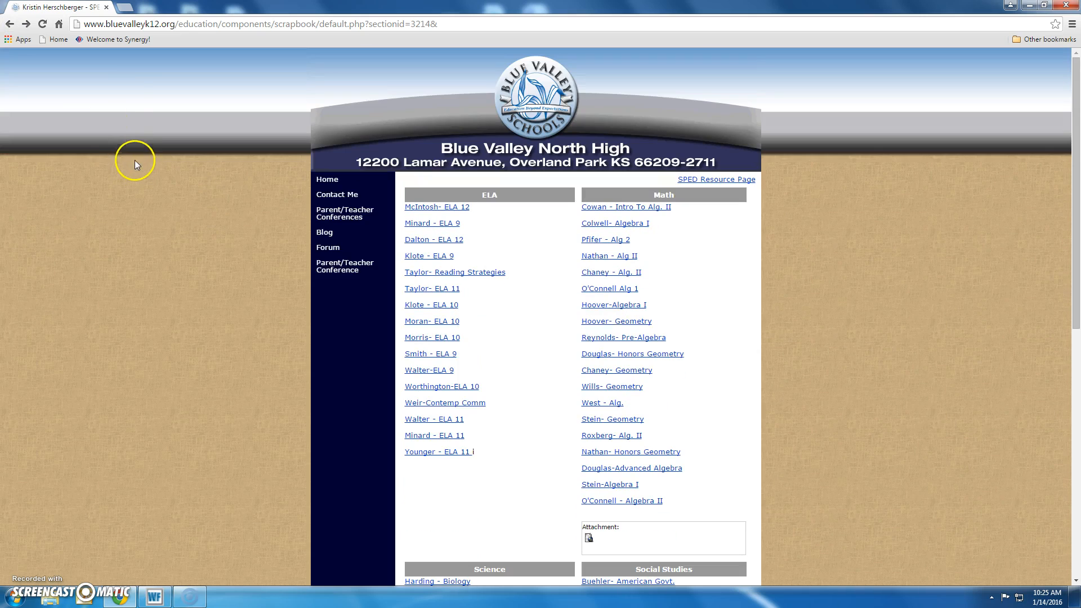
pyautogui.moveTo(10, 23)
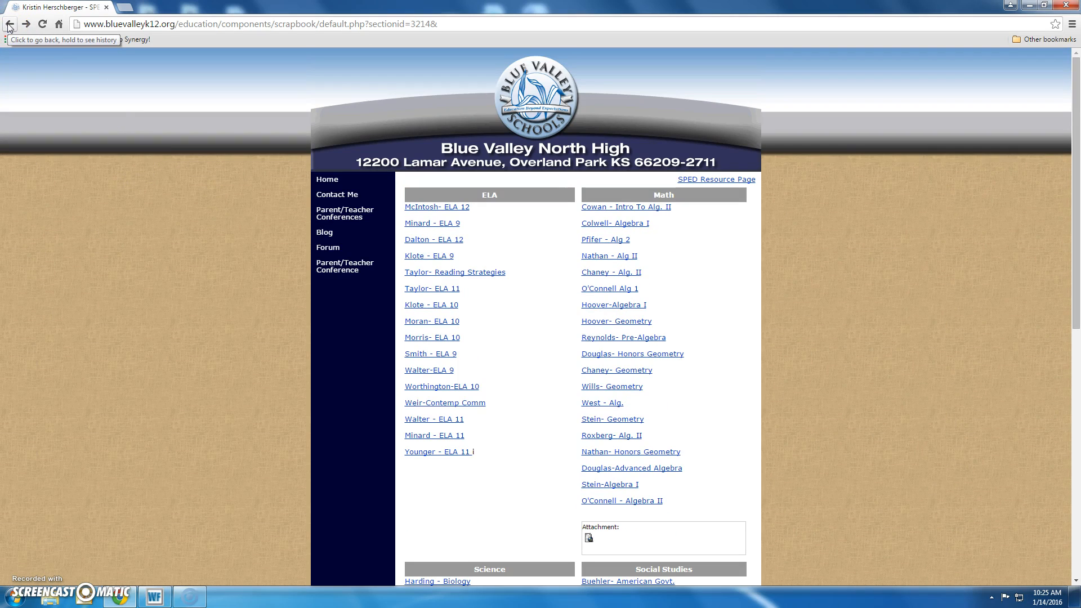
pyautogui.click(9, 23)
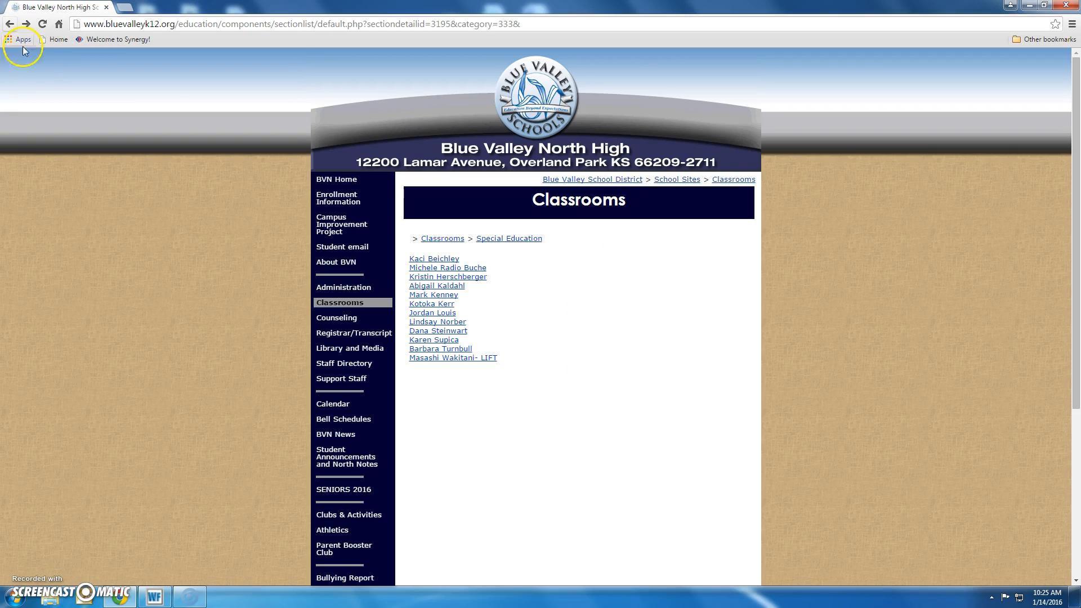
pyautogui.moveTo(181, 136)
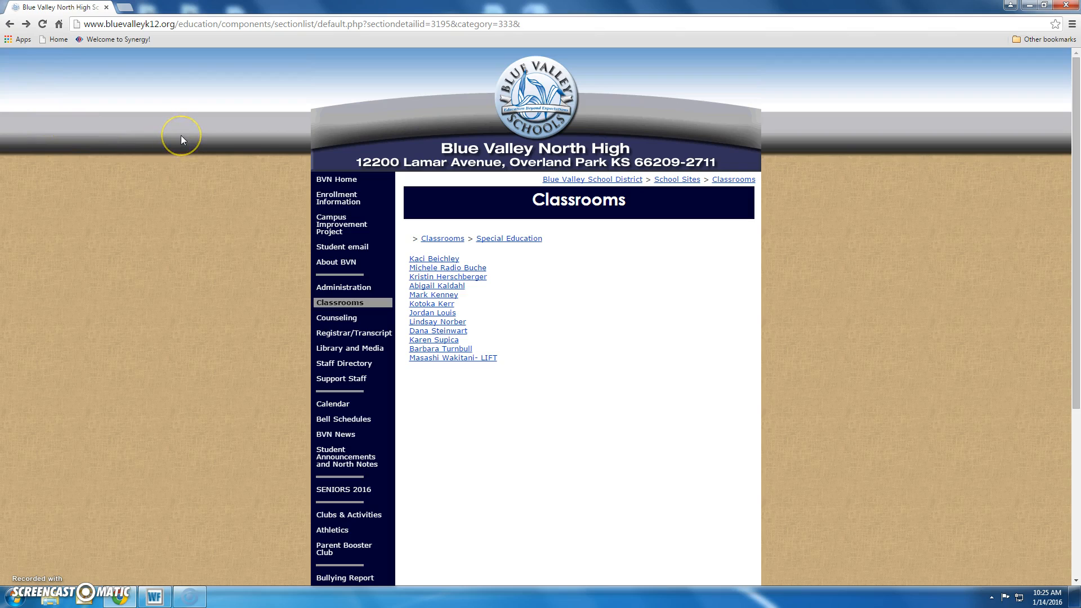
pyautogui.moveTo(513, 165)
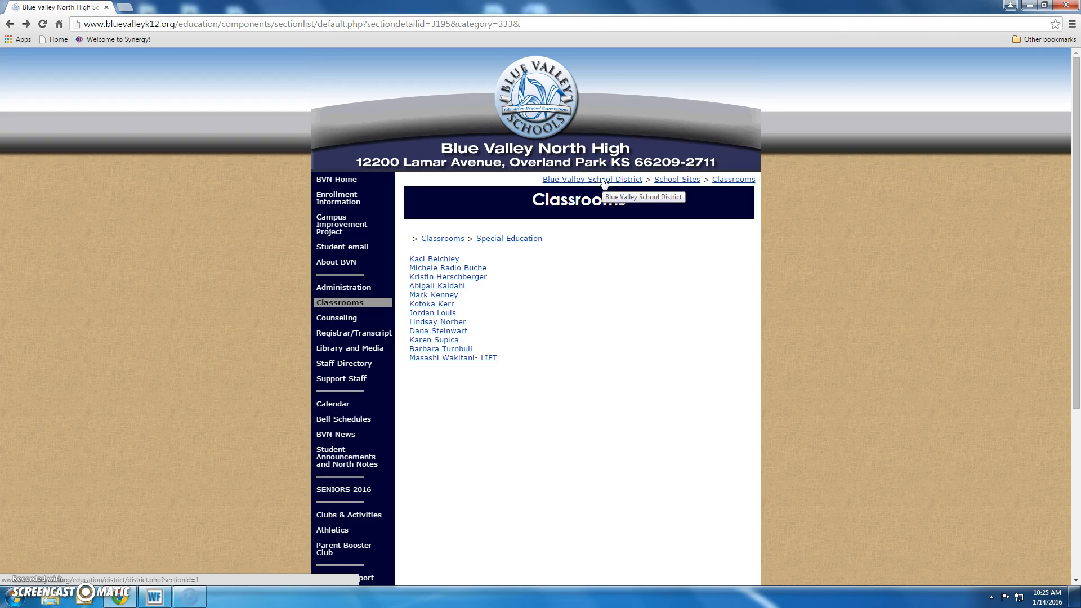
# From the district homepage's Parent Login, reach the ParentVUE and StudentVUE access page in a new tab
pyautogui.click(591, 179)
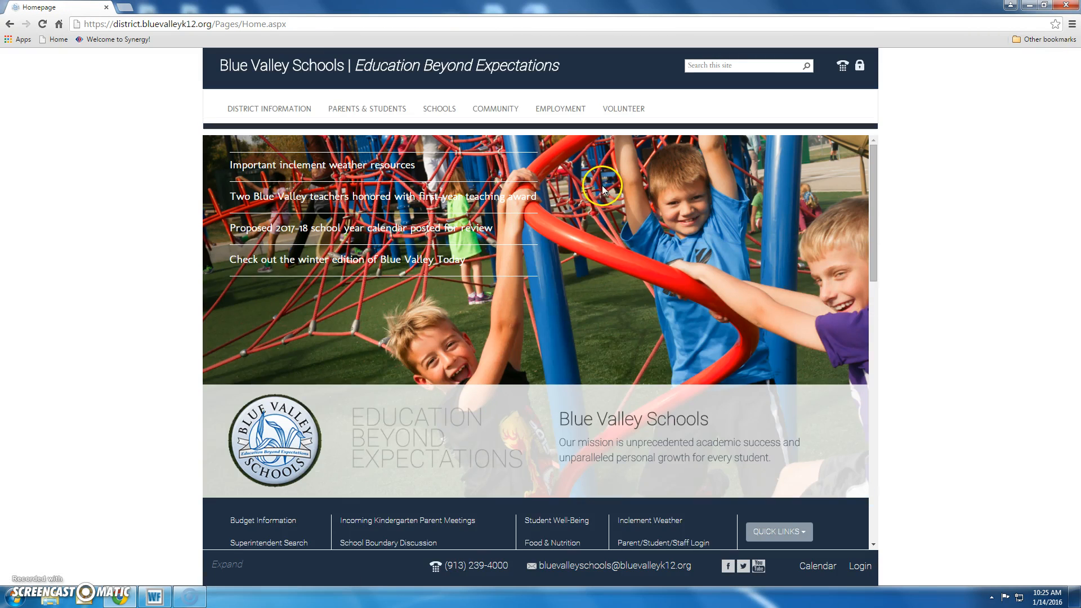
pyautogui.click(859, 66)
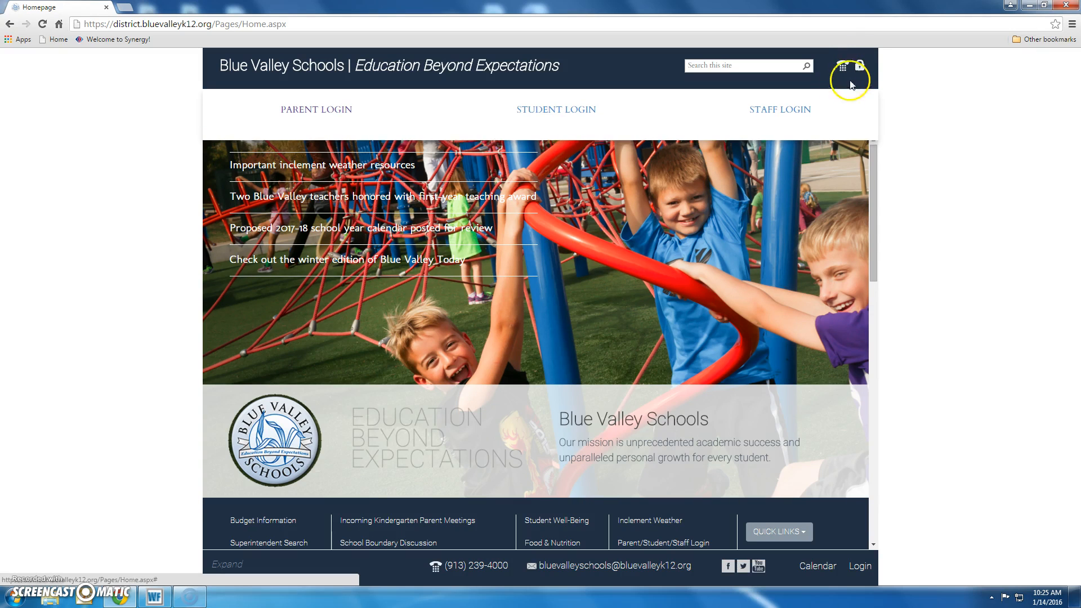
pyautogui.click(317, 110)
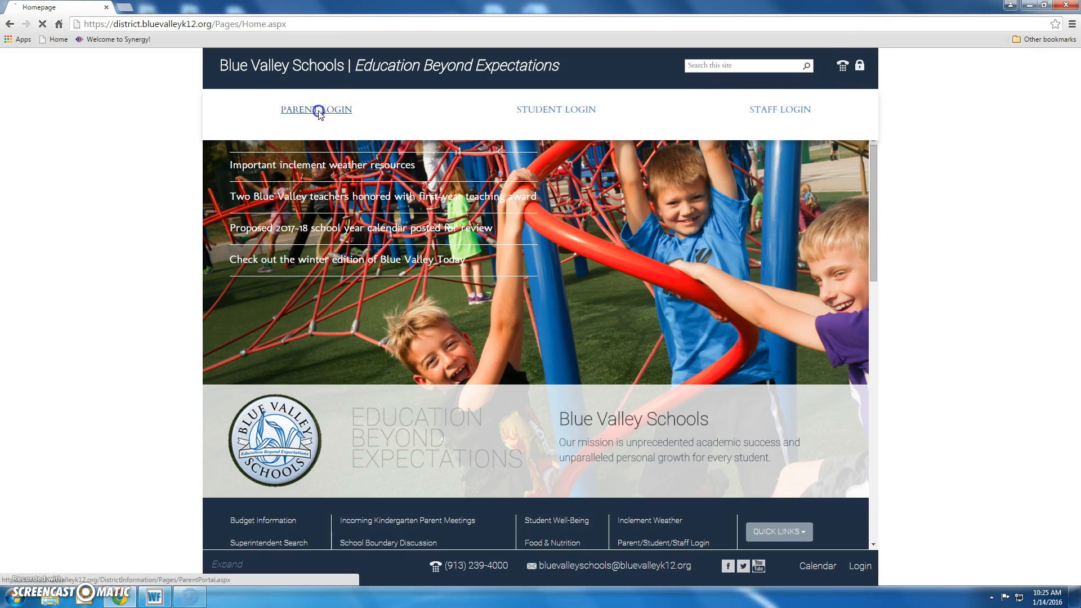
pyautogui.click(315, 109)
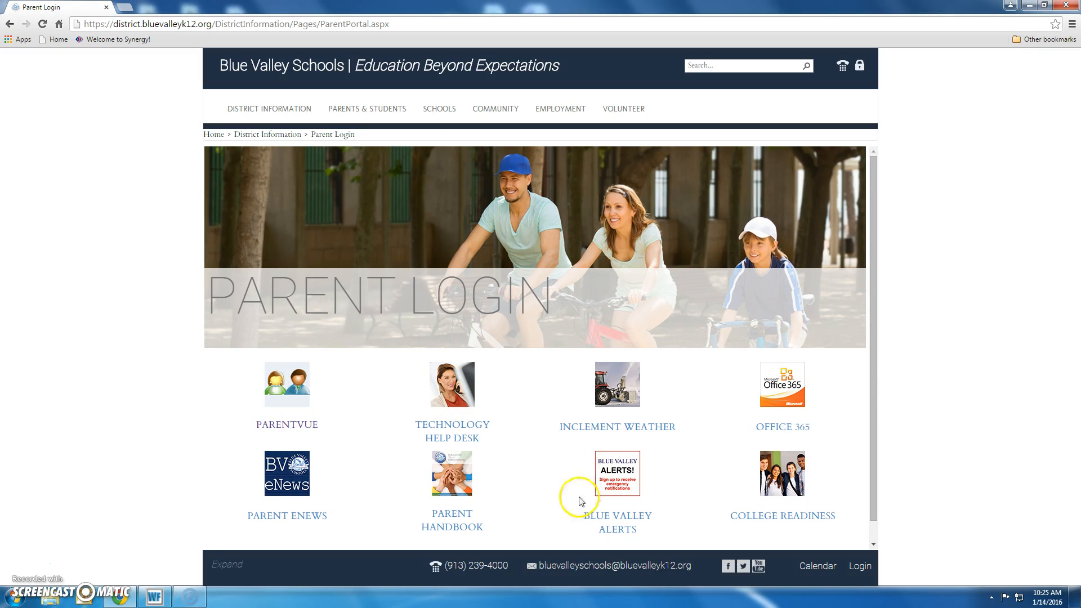
pyautogui.moveTo(292, 400)
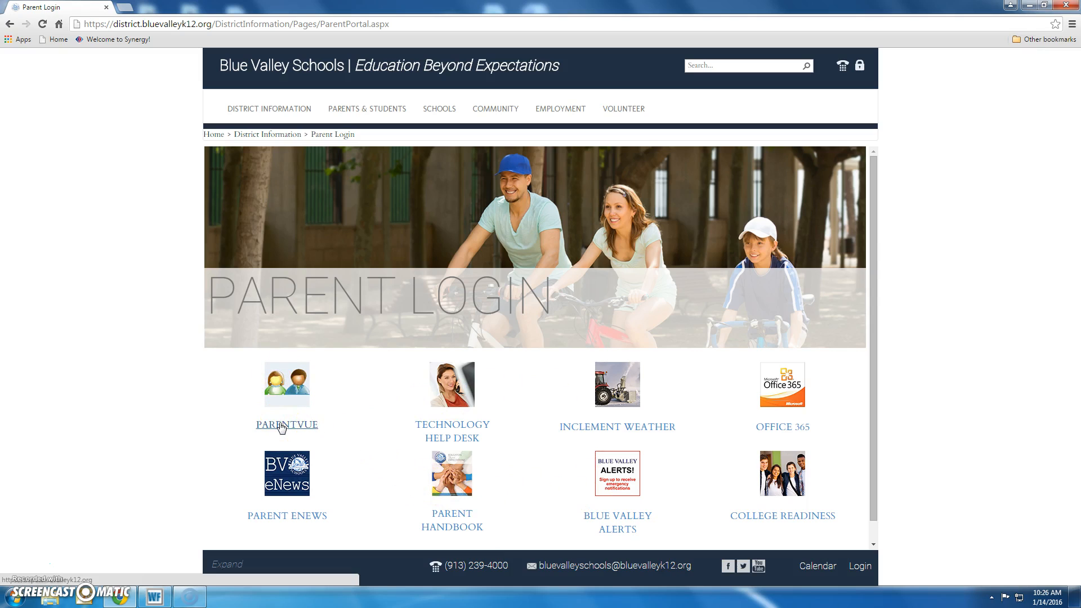
pyautogui.click(287, 424)
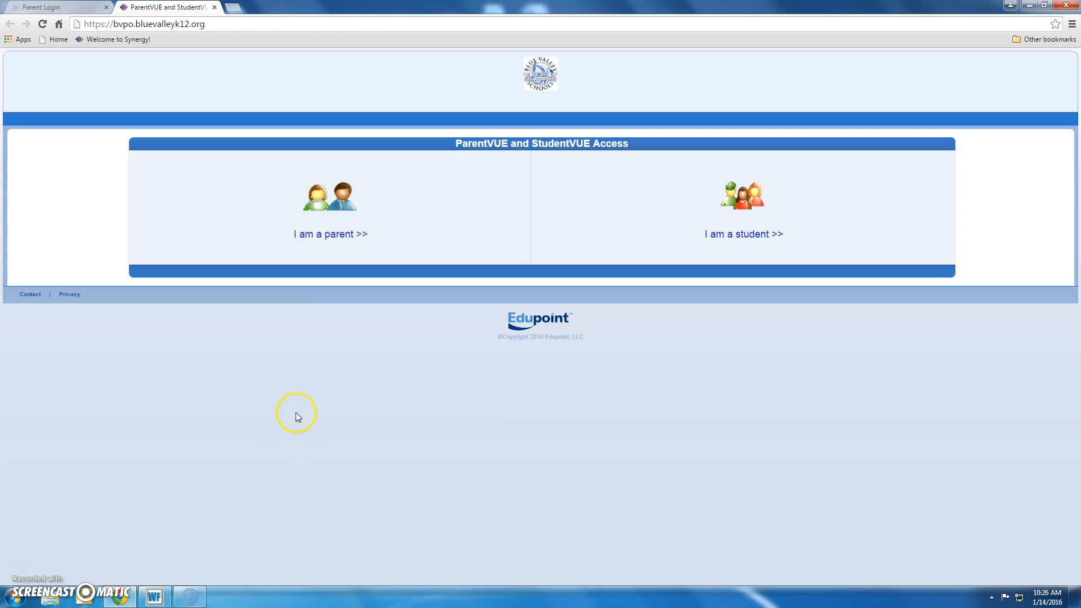
pyautogui.moveTo(329, 280)
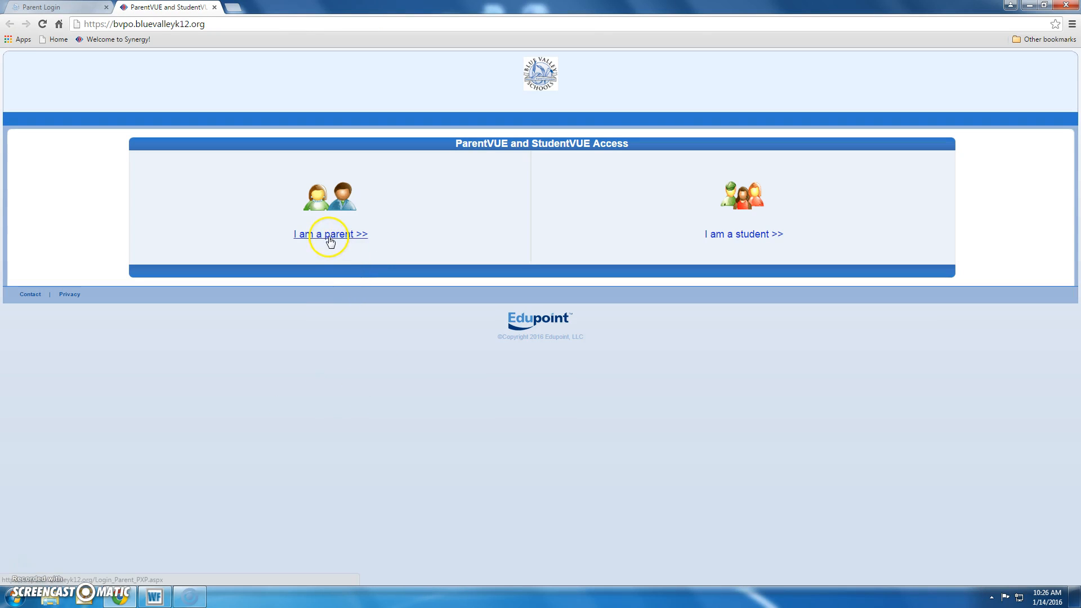
# Choose 'I am a parent' to reach the ParentVUE Account Access login form
pyautogui.click(330, 234)
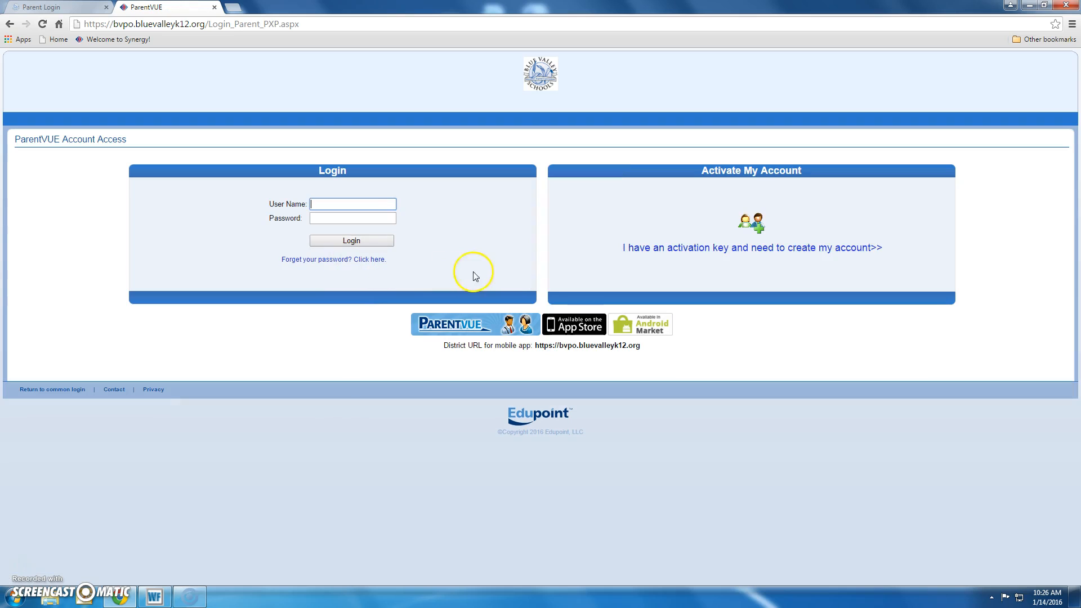
pyautogui.moveTo(413, 238)
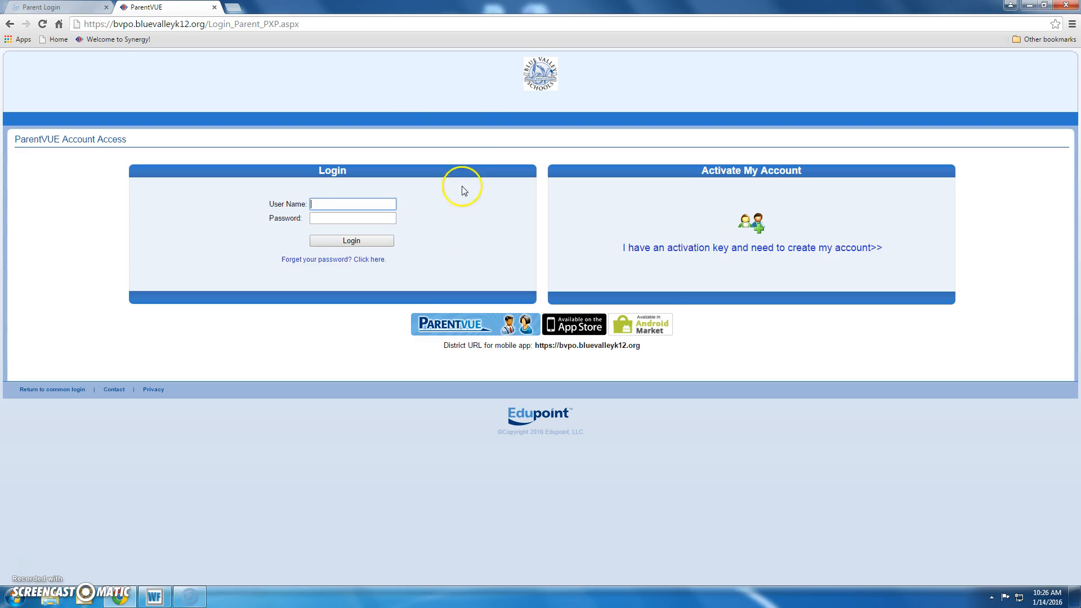
pyautogui.moveTo(227, 77)
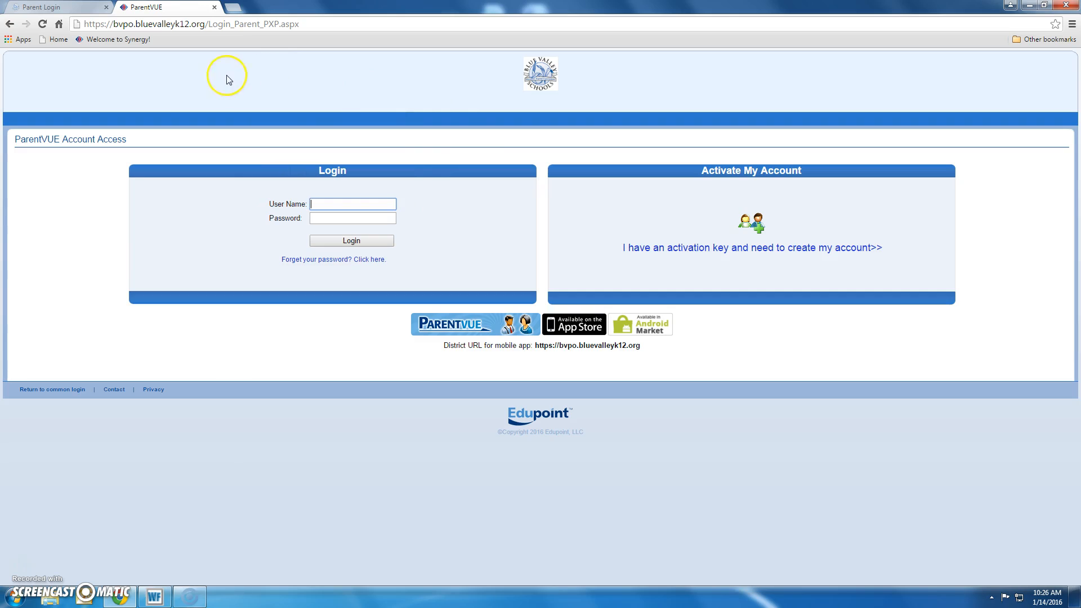